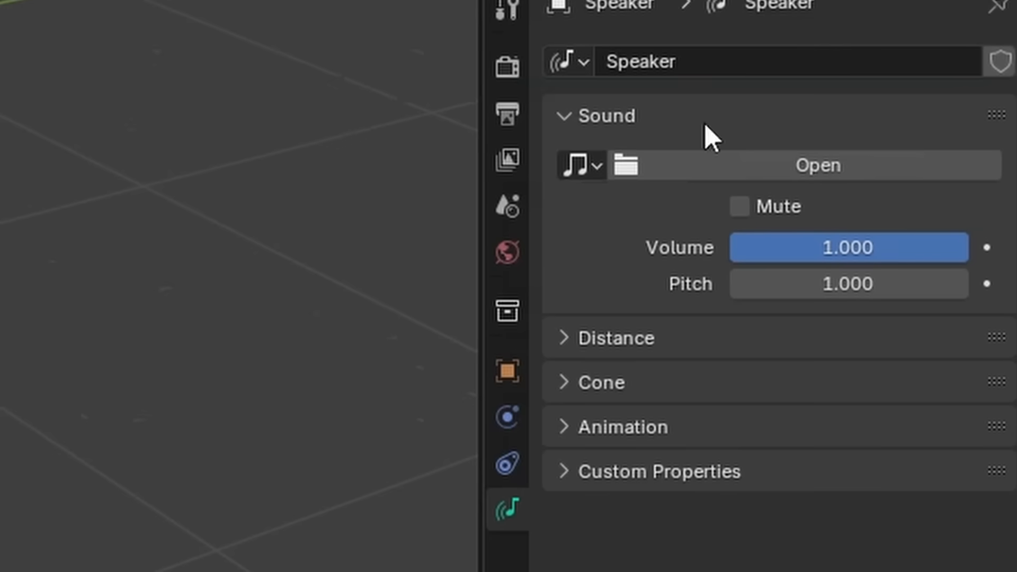
pyautogui.moveTo(173, 351)
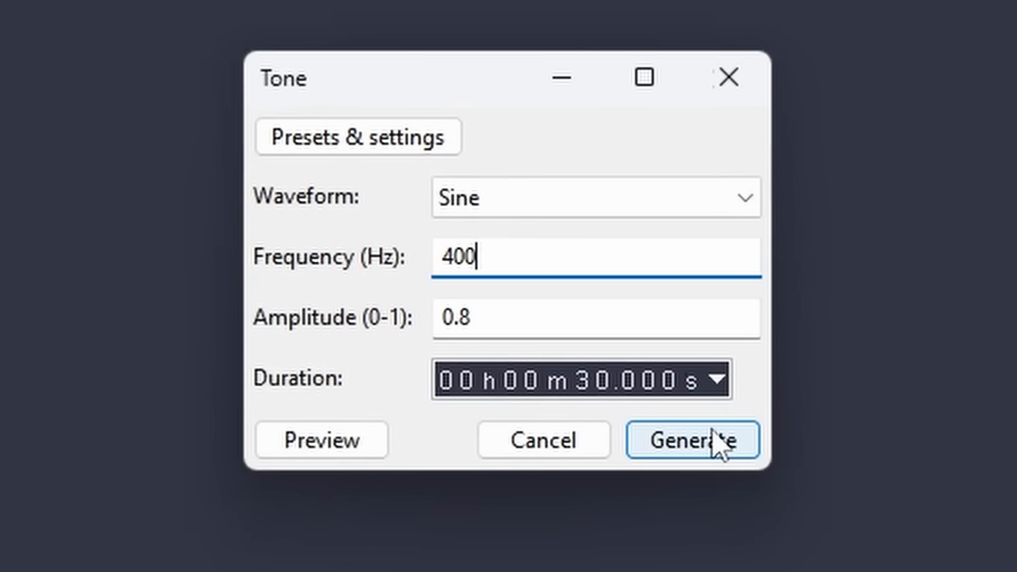
pyautogui.moveTo(714, 451)
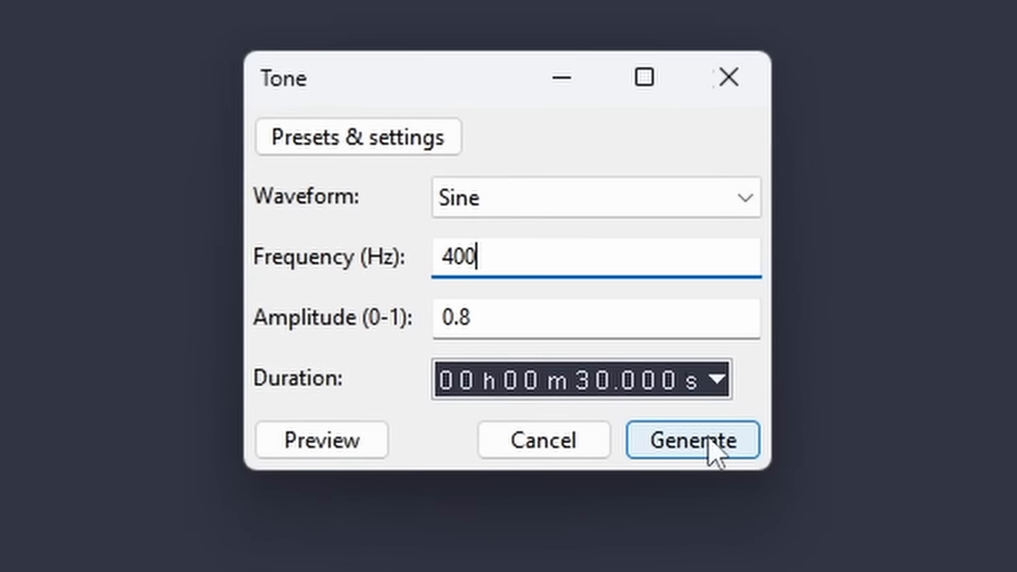
# Generate the 30-second 400 Hz sine tone at amplitude 0.8.
pyautogui.click(692, 440)
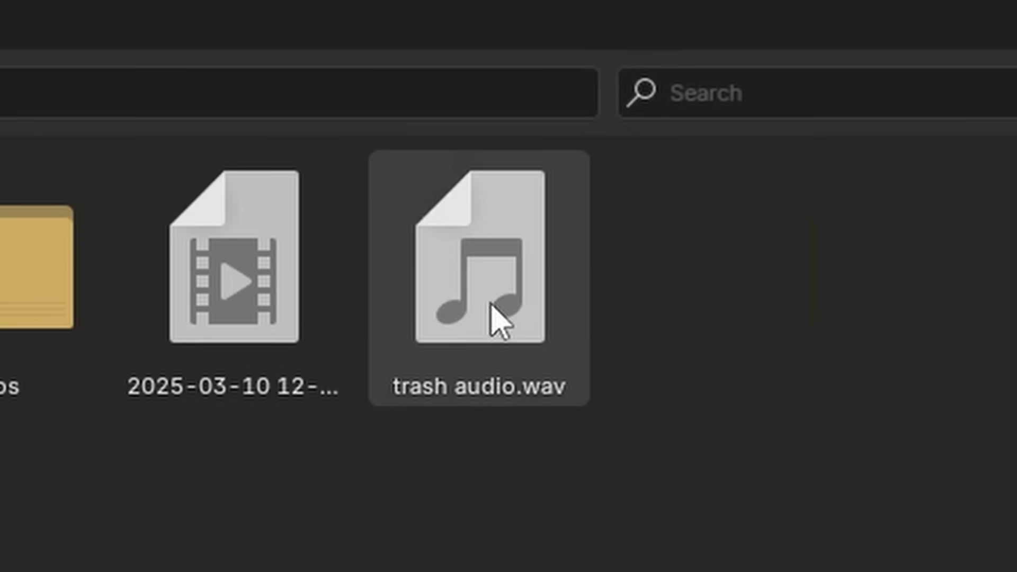
# Load trash audio.wav as the speaker's sound and expand its Distance settings.
pyautogui.doubleClick(479, 266)
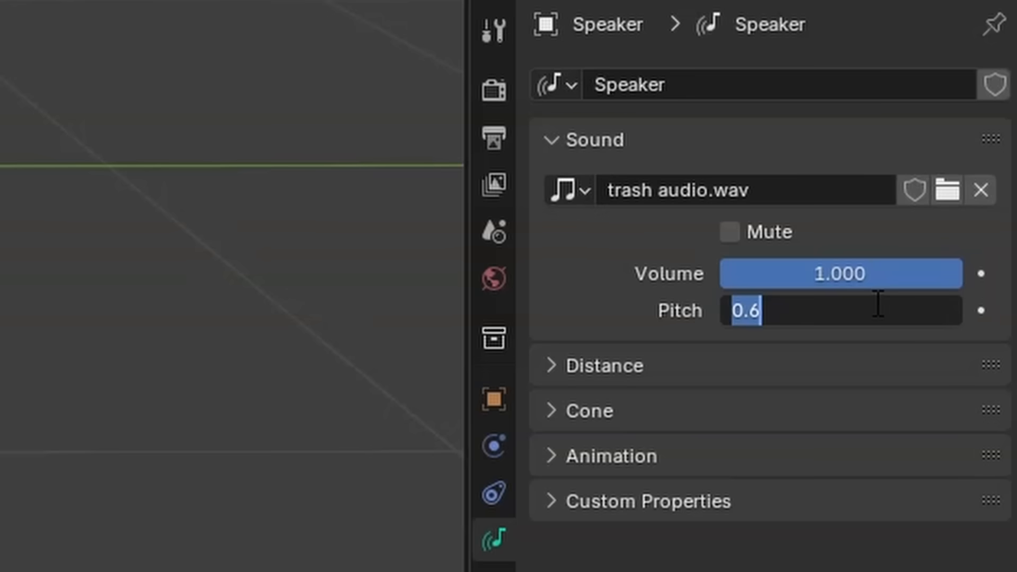
pyautogui.click(603, 365)
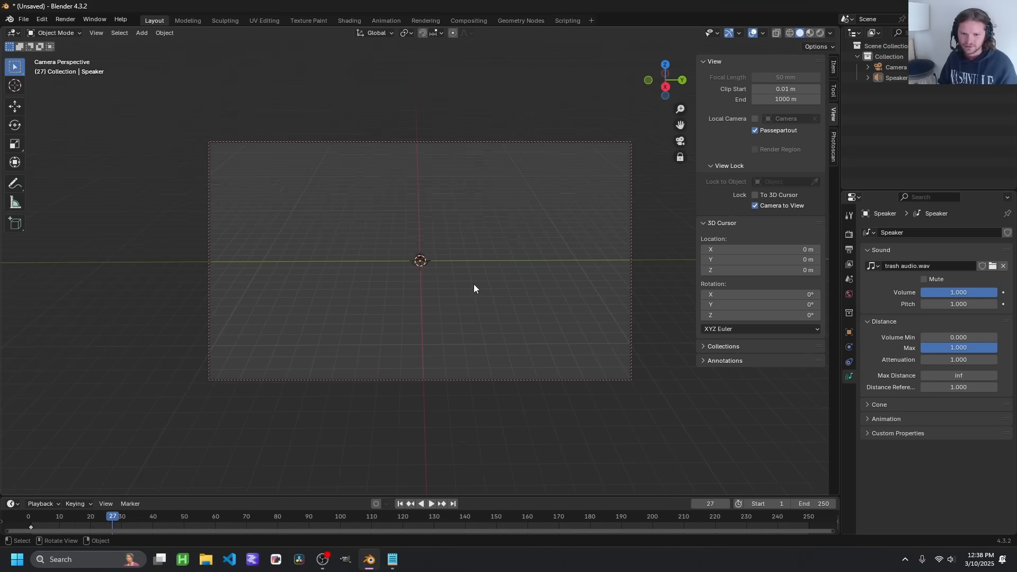
# Select the speaker and switch to the Geometry Nodes workspace.
pyautogui.click(400, 503)
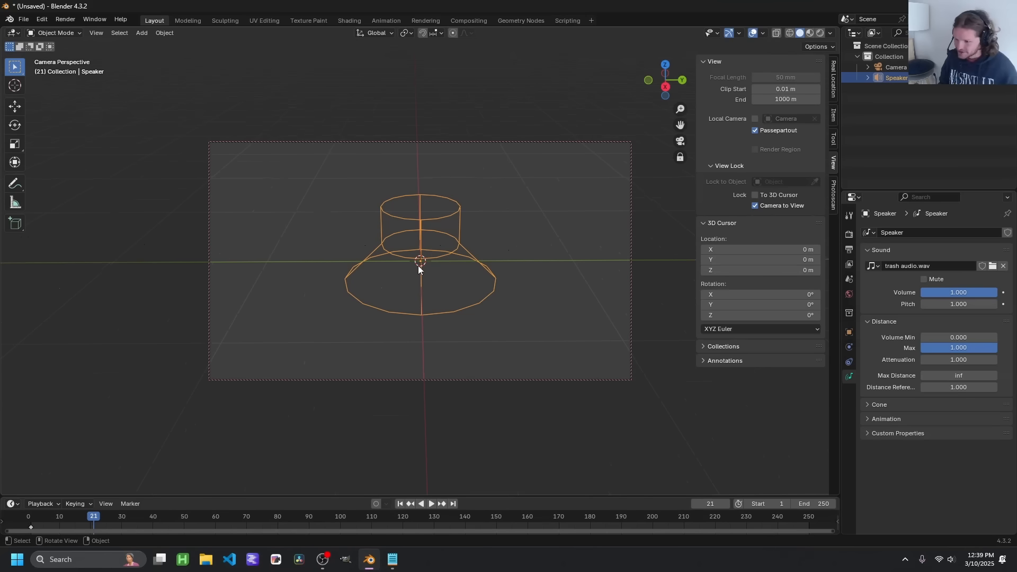
pyautogui.moveTo(699, 290)
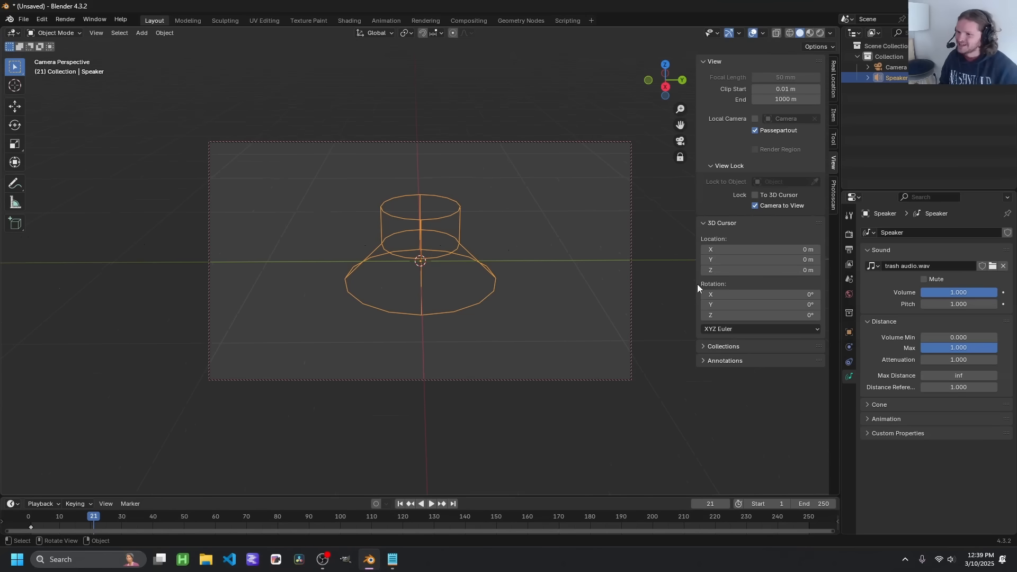
pyautogui.click(755, 205)
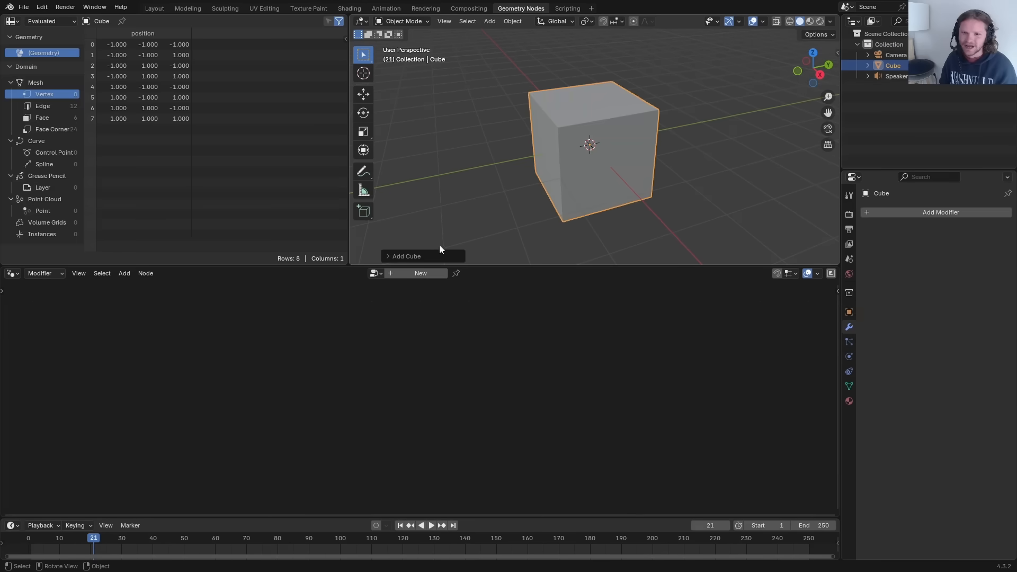
# Create a new geometry node tree on the cube and search 'uv' for a UV Sphere node.
pyautogui.click(420, 272)
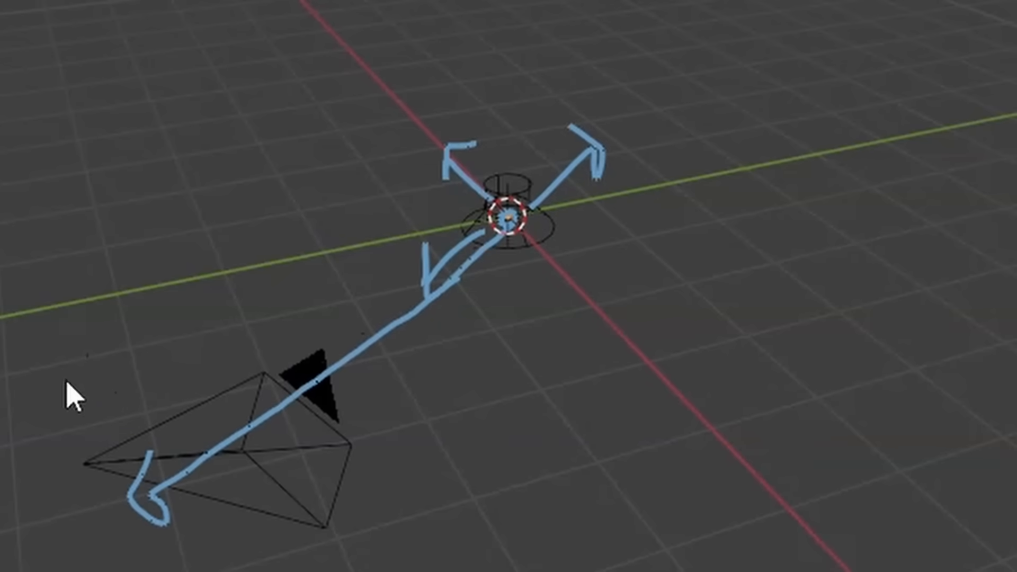
pyautogui.write('uv')
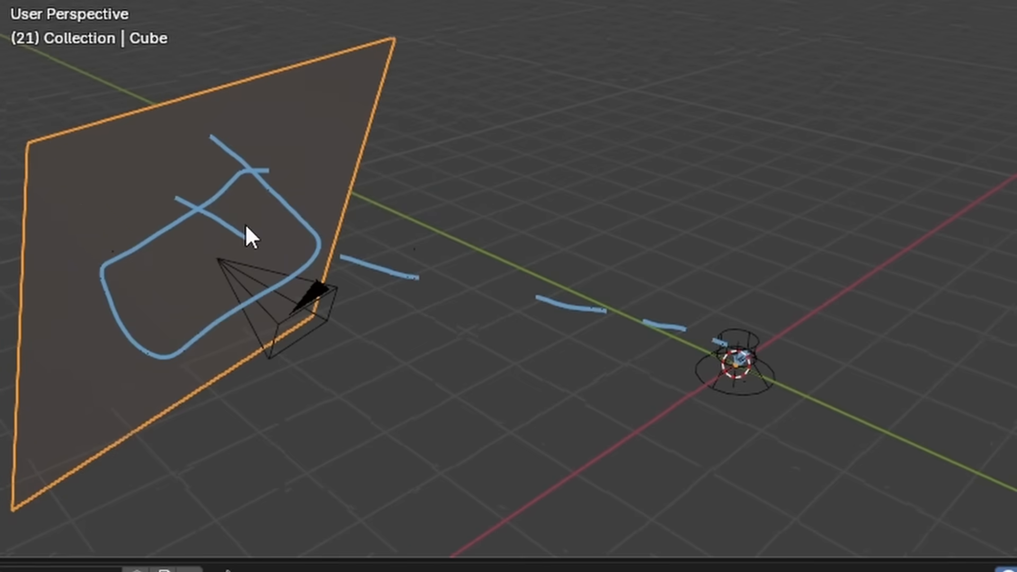
pyautogui.moveTo(610, 157)
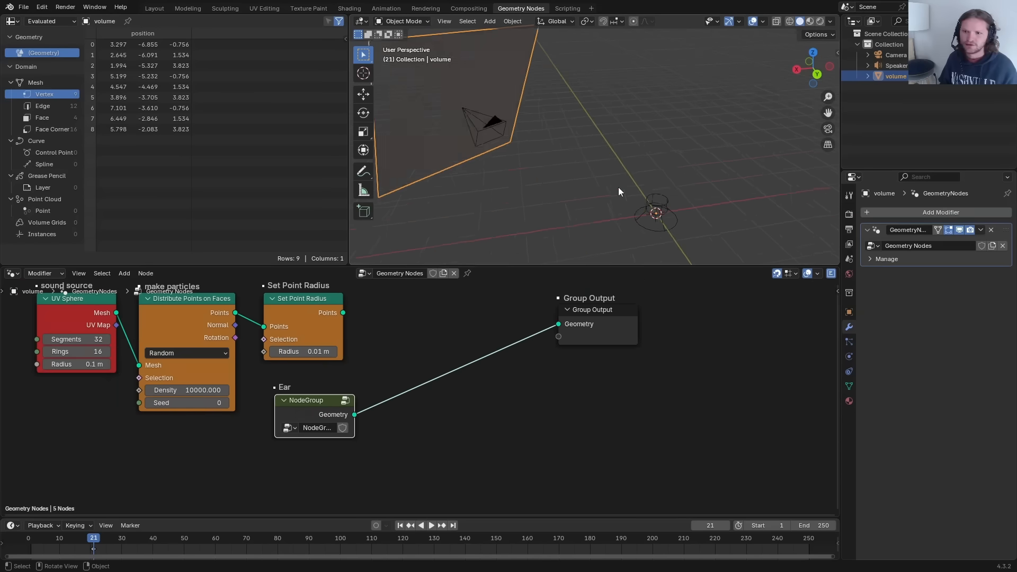
# Search 'ray' to add a Raycast node fed by the scattered points.
pyautogui.write('ray')
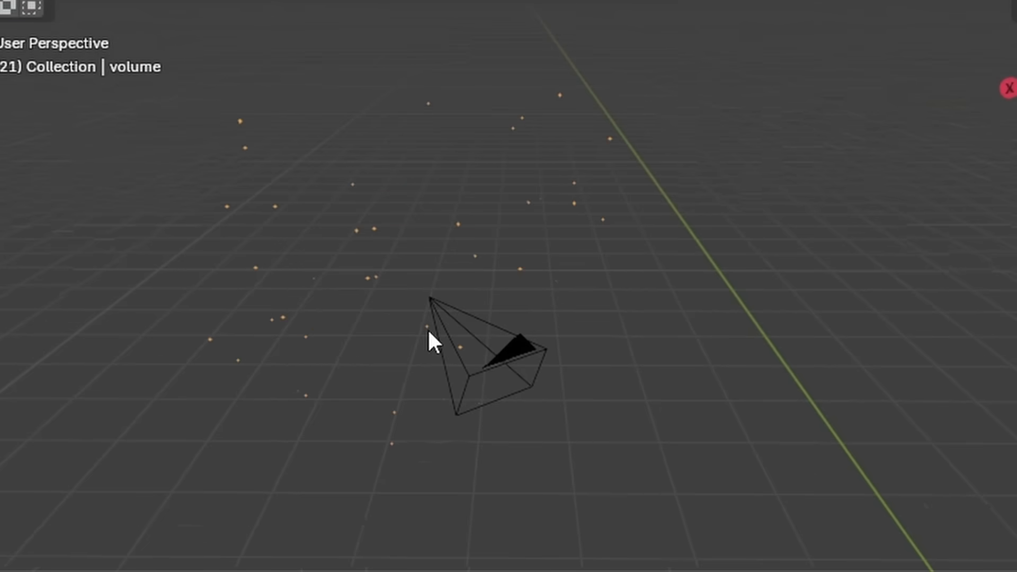
pyautogui.moveTo(364, 221)
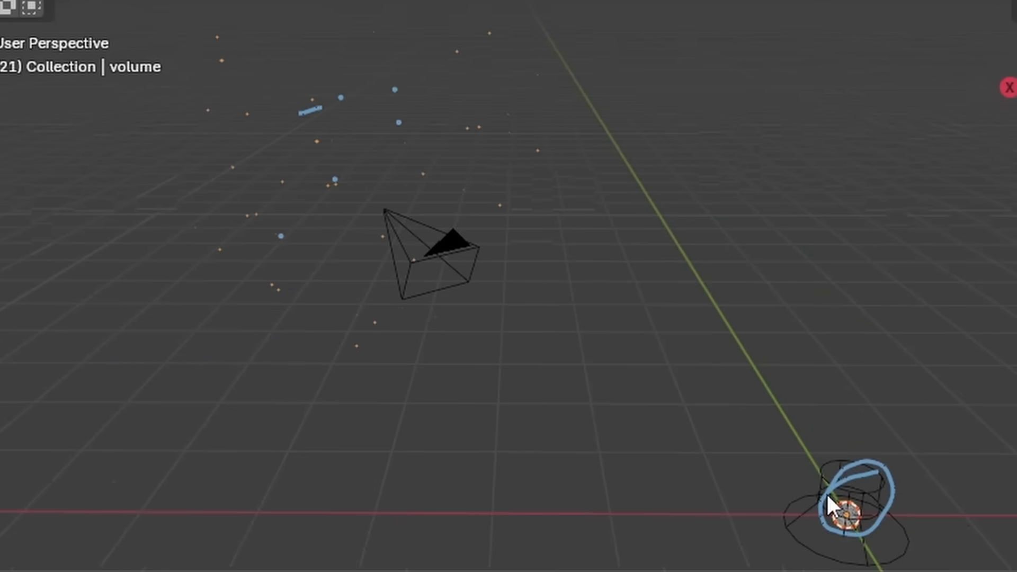
pyautogui.moveTo(873, 455)
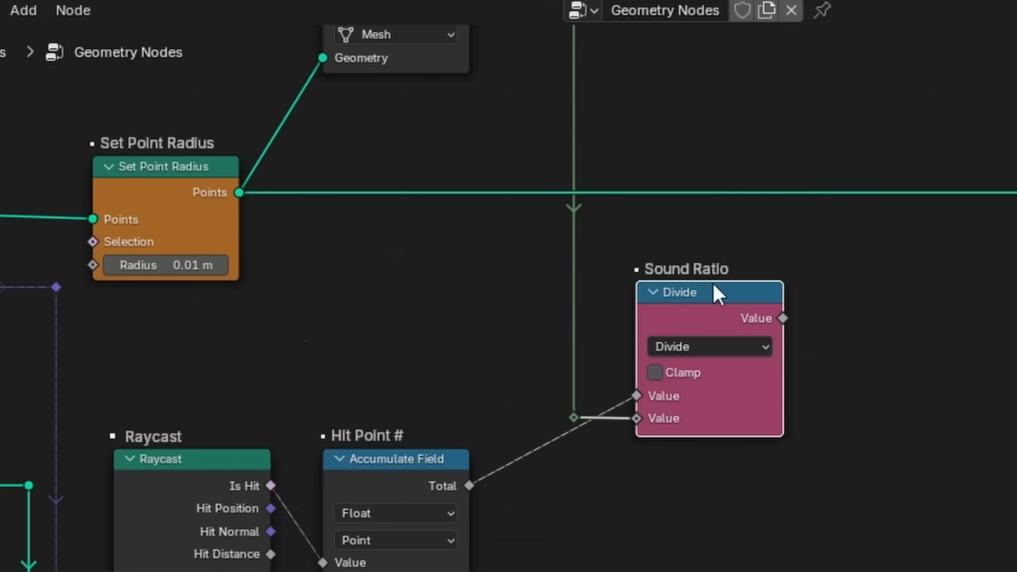
# Scroll the node editor while building the Attribute Statistic and UV Sphere transform chain.
pyautogui.scroll(-3)
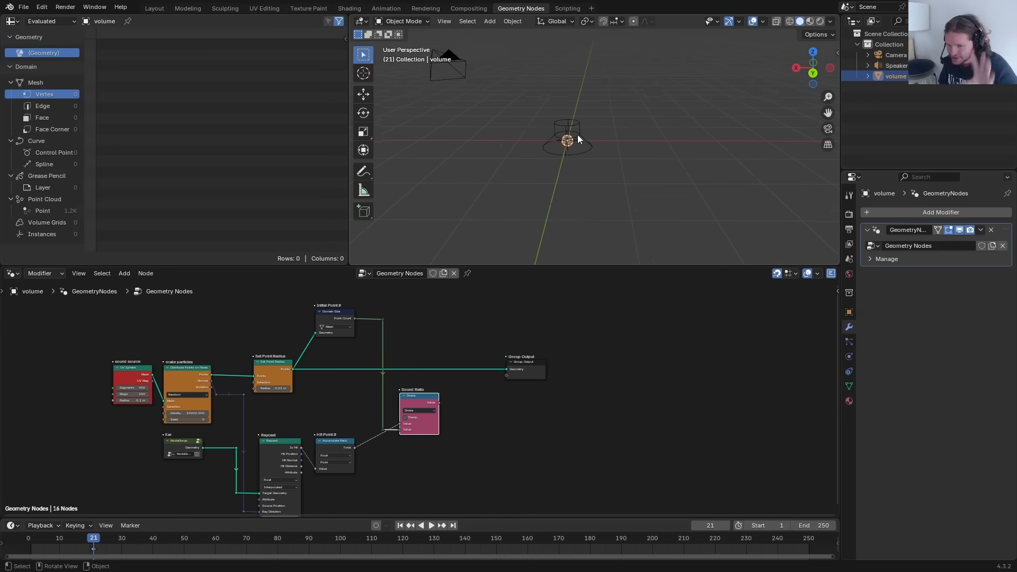
pyautogui.moveTo(367, 389)
pyautogui.write('combin')
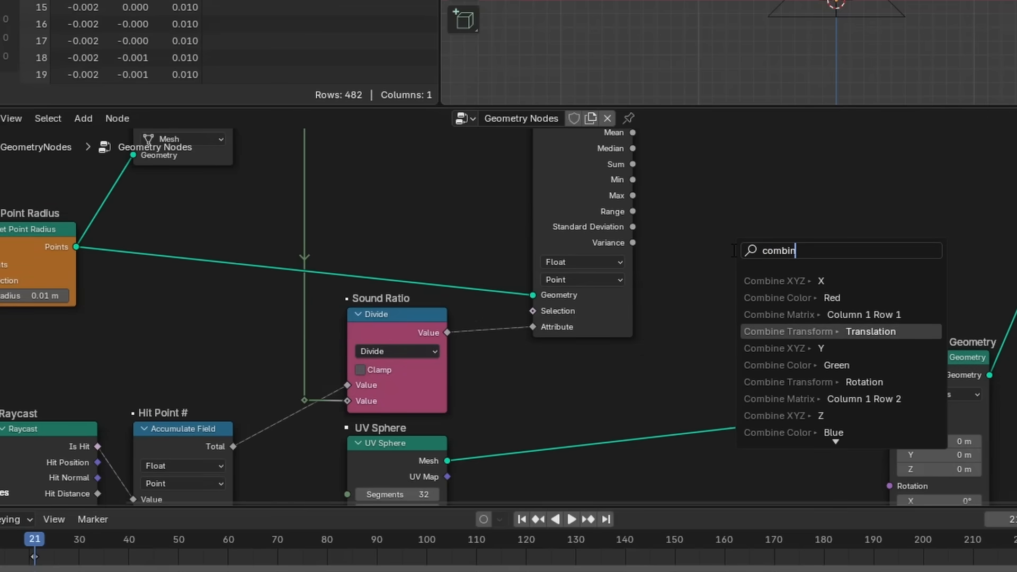
pyautogui.click(776, 280)
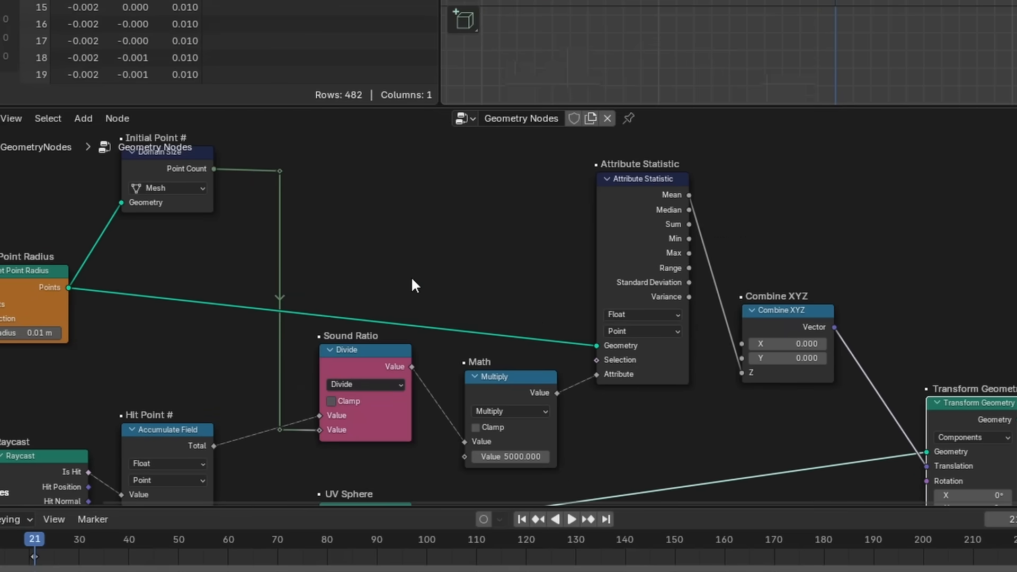
pyautogui.click(166, 188)
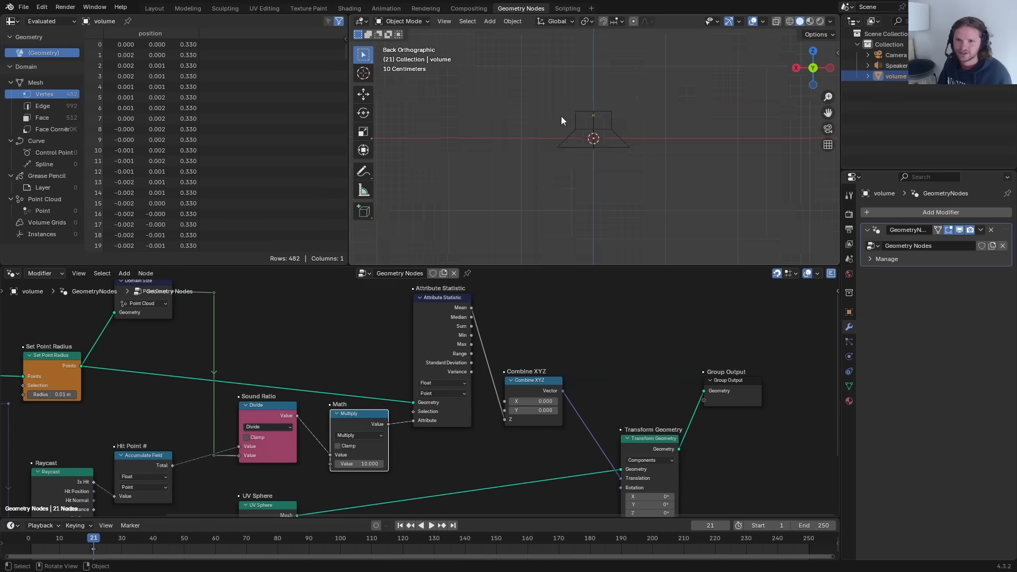
pyautogui.click(896, 54)
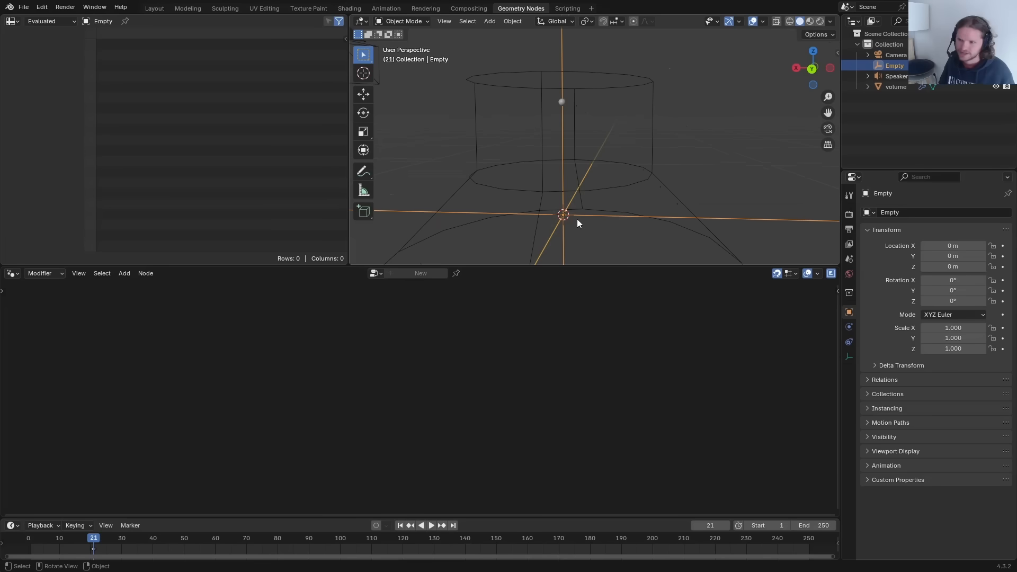
# Add a Shrinkwrap object constraint to the Empty.
pyautogui.click(849, 341)
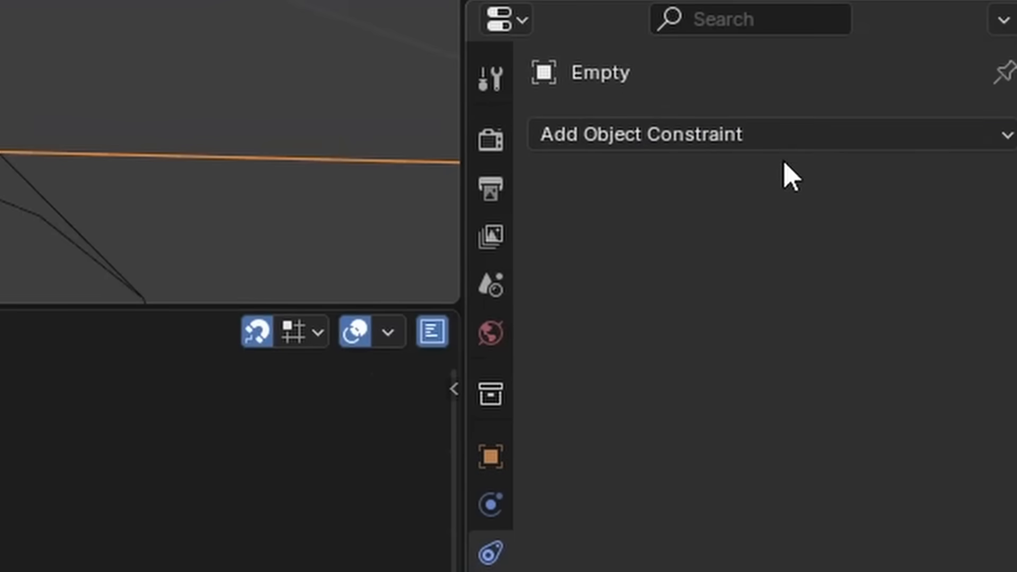
pyautogui.click(642, 134)
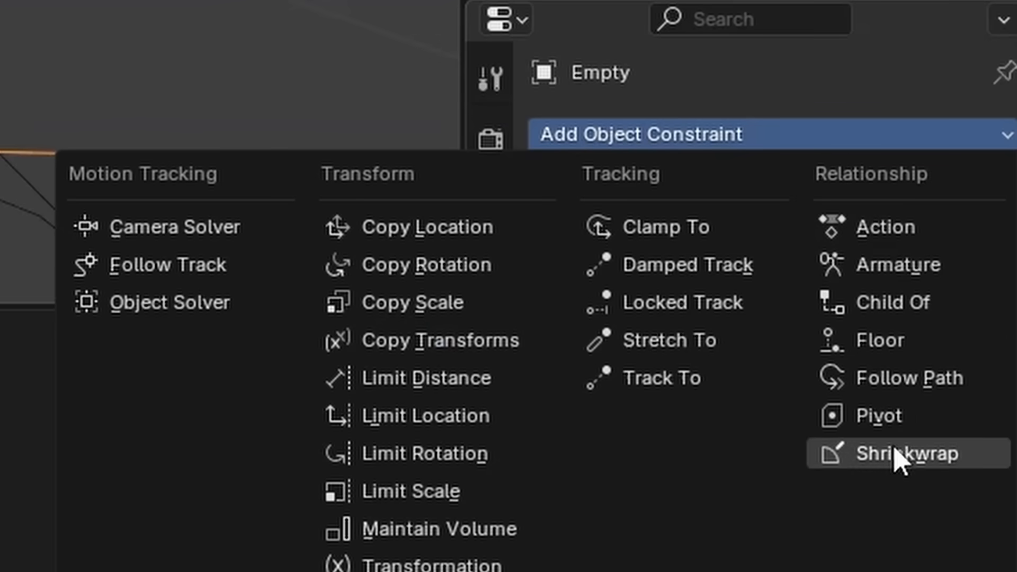
pyautogui.click(909, 452)
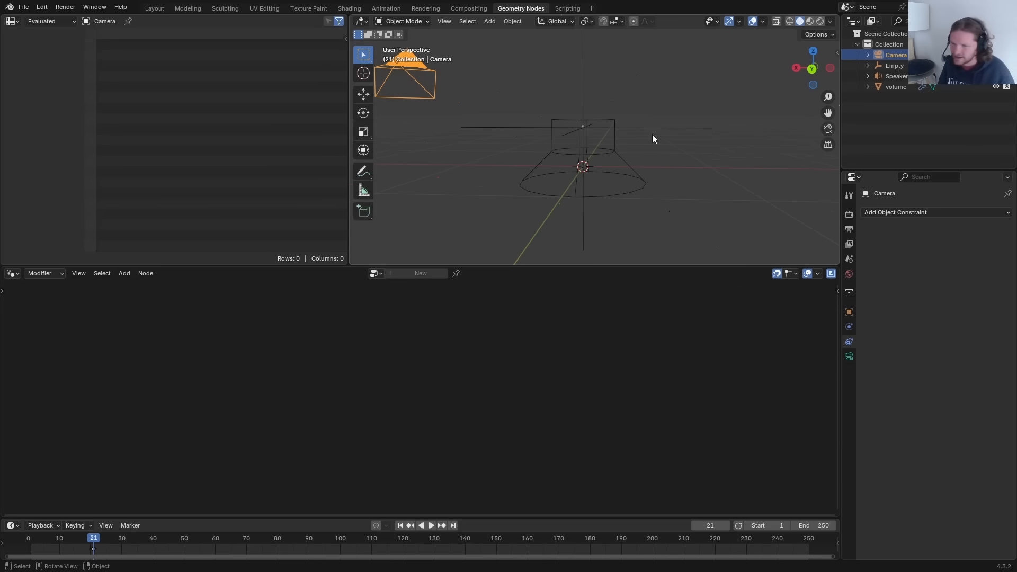
# Select the Empty and switch the Outliner display mode to Data API.
pyautogui.click(895, 66)
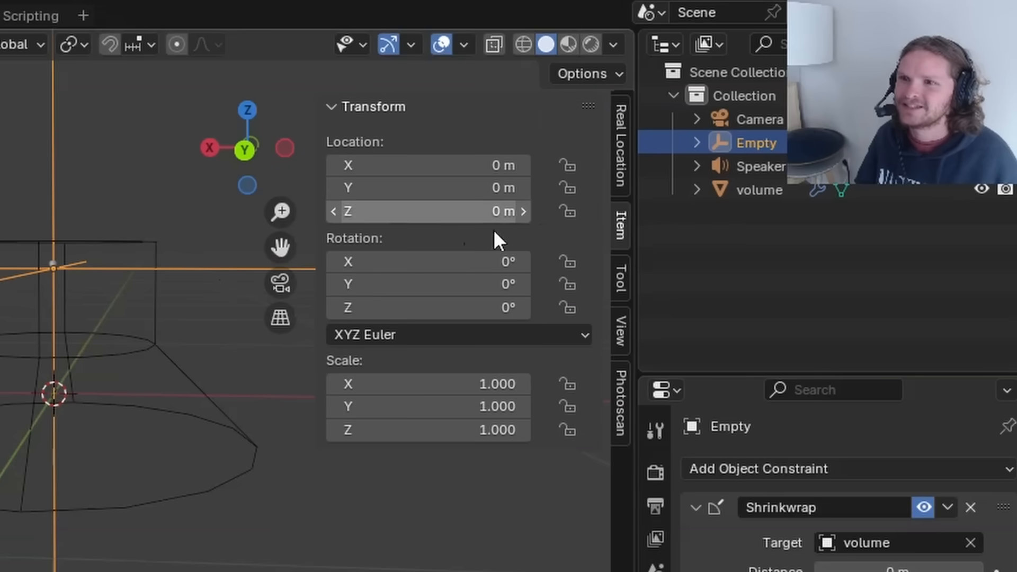
pyautogui.moveTo(272, 427)
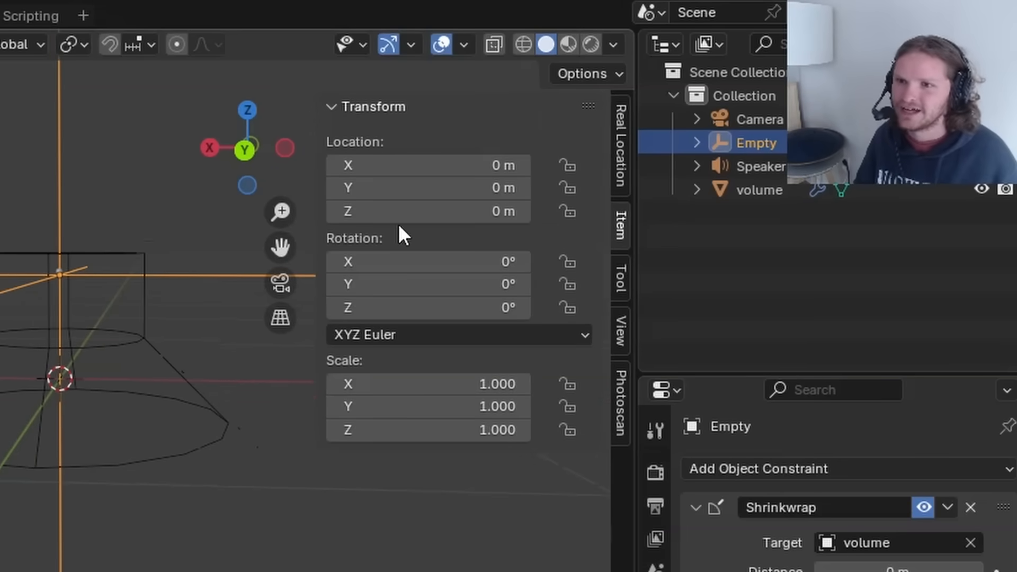
pyautogui.moveTo(415, 257)
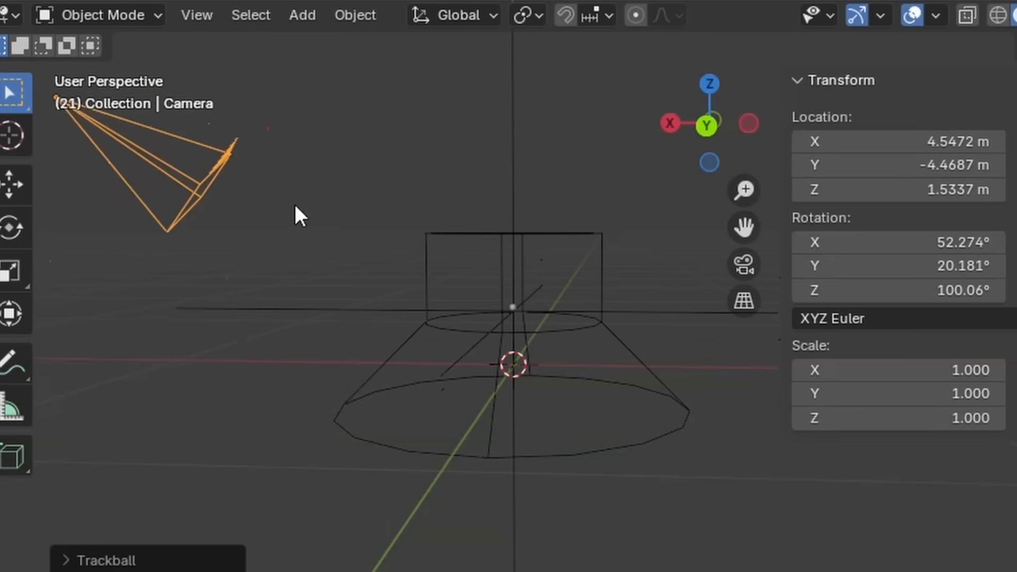
pyautogui.click(516, 256)
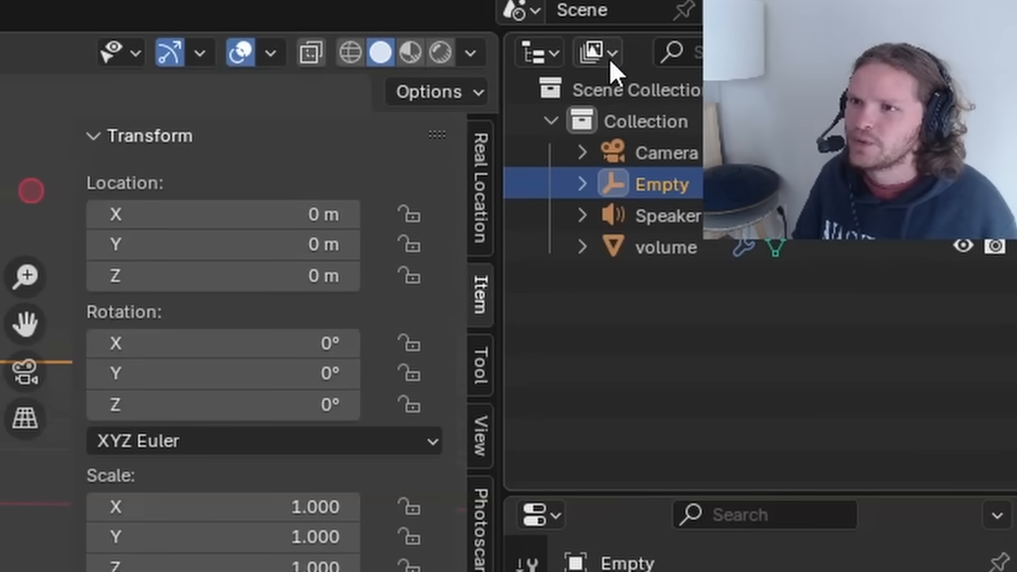
pyautogui.click(591, 52)
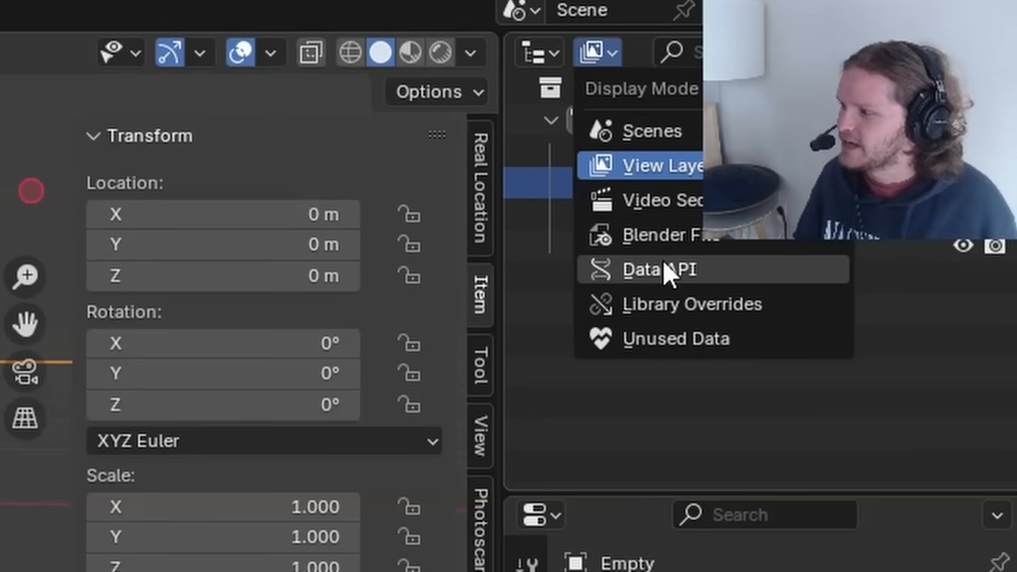
pyautogui.click(660, 269)
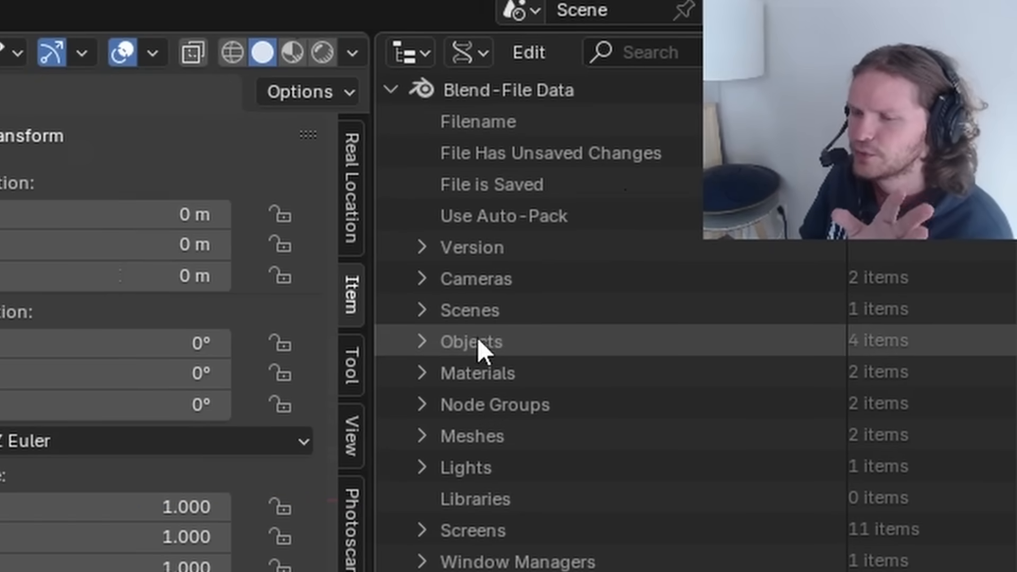
# Expand Objects > Empty and scroll down to its Local Matrix values.
pyautogui.click(422, 341)
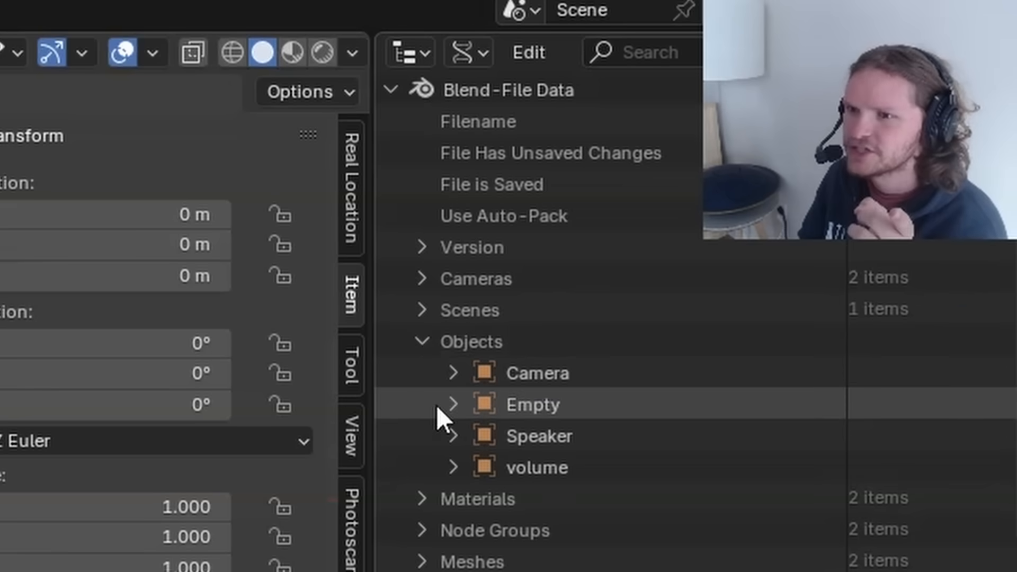
pyautogui.click(453, 403)
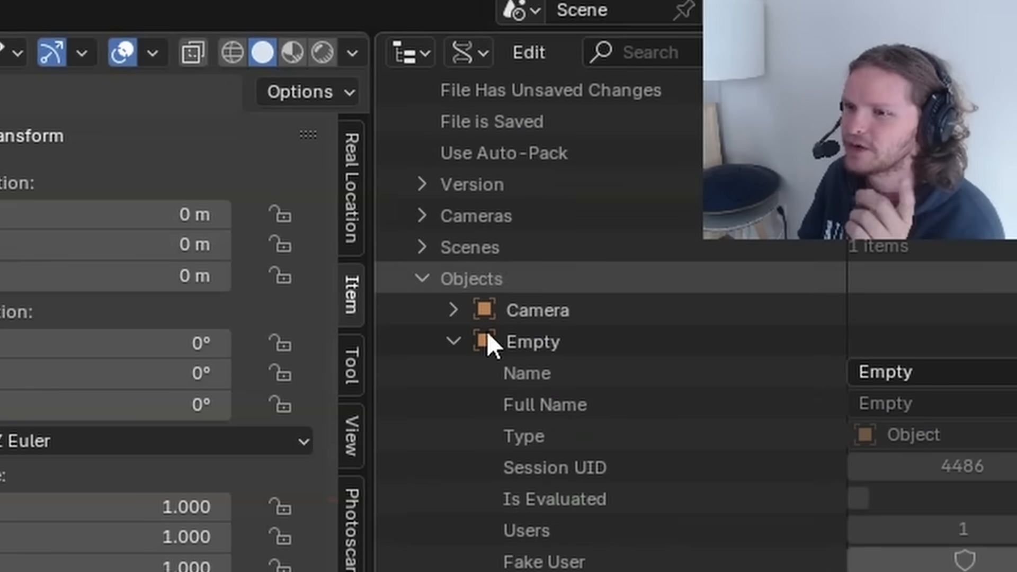
pyautogui.scroll(-3)
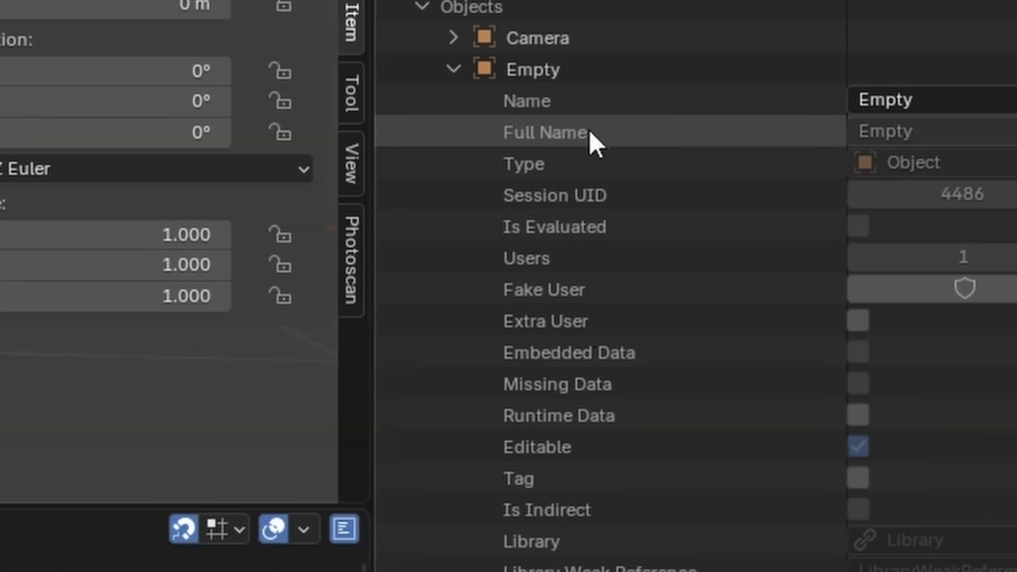
pyautogui.scroll(-3)
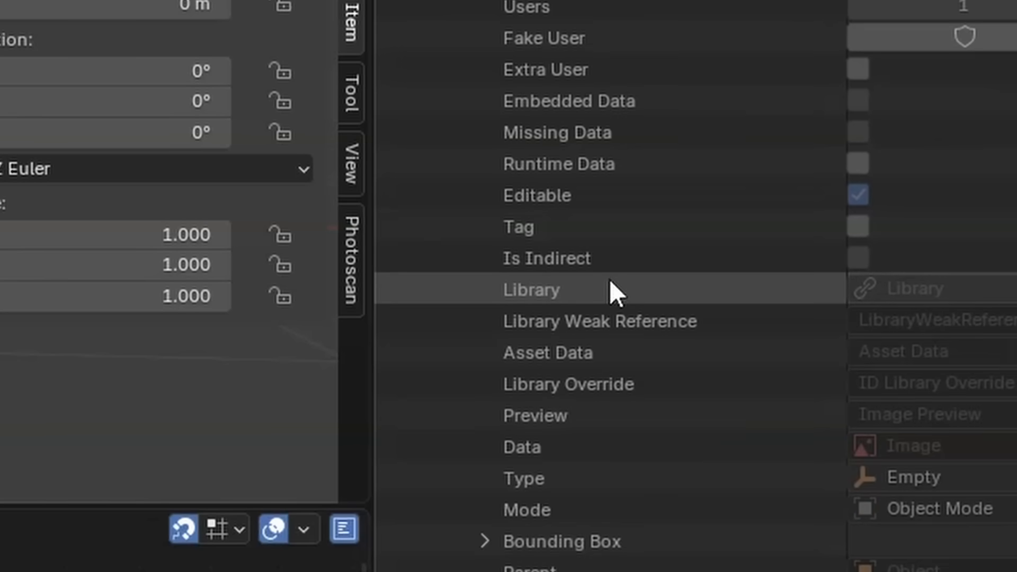
pyautogui.scroll(-3)
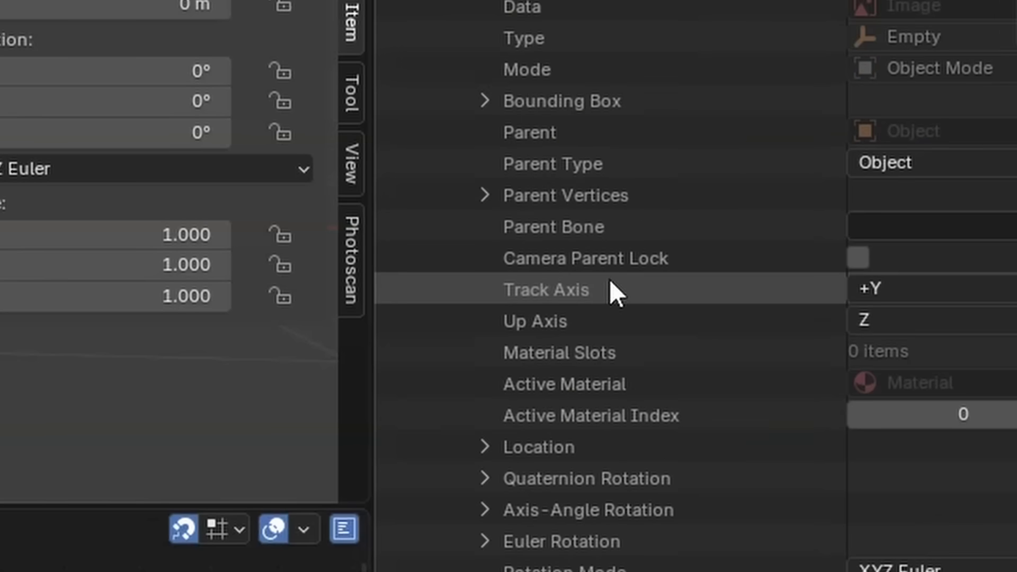
pyautogui.scroll(-3)
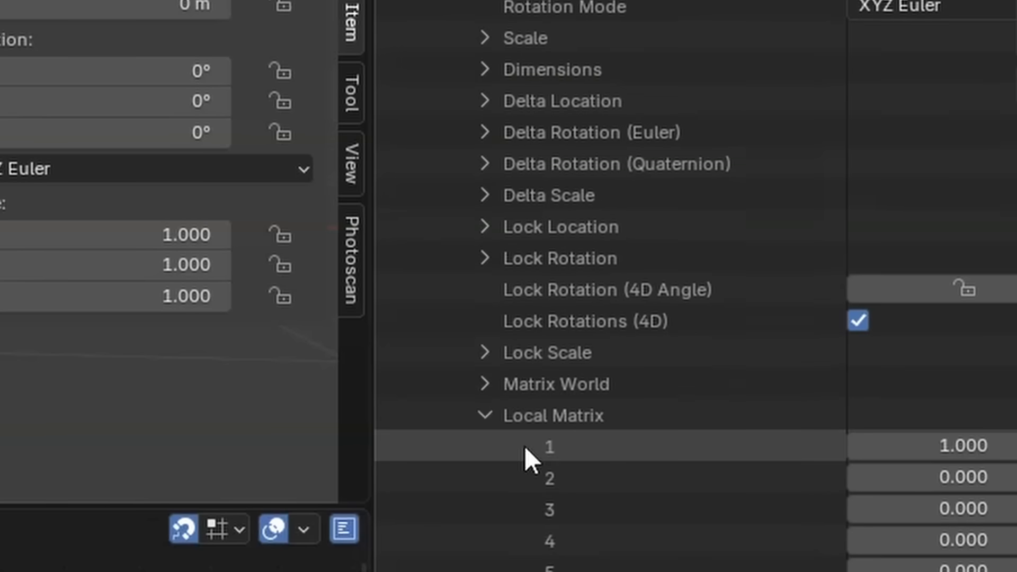
pyautogui.scroll(-3)
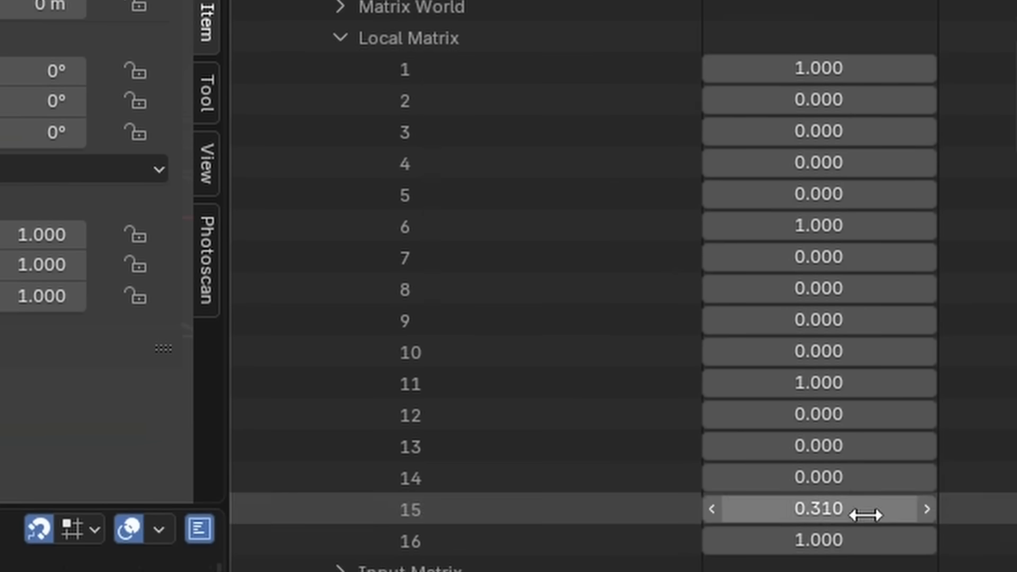
pyautogui.moveTo(779, 510)
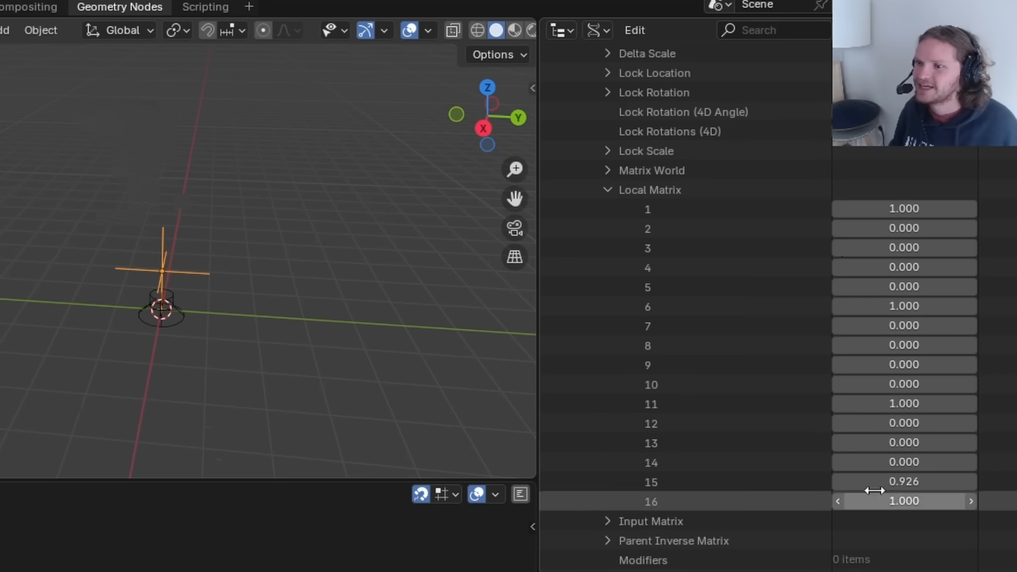
pyautogui.moveTo(306, 268)
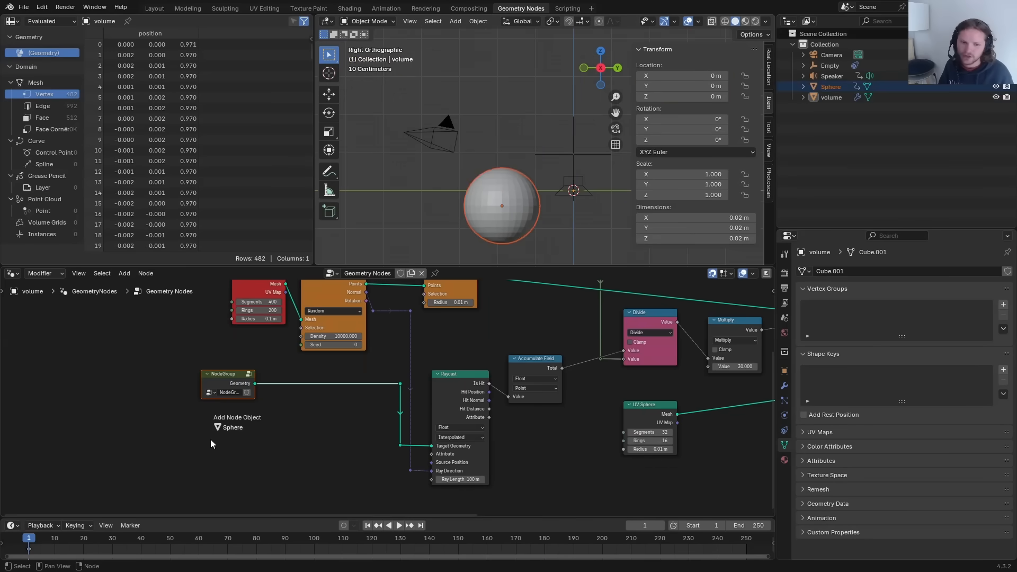
# Add Join Geometry and a Store Named Attribute node set to Boolean for the Ear tag.
pyautogui.write('join')
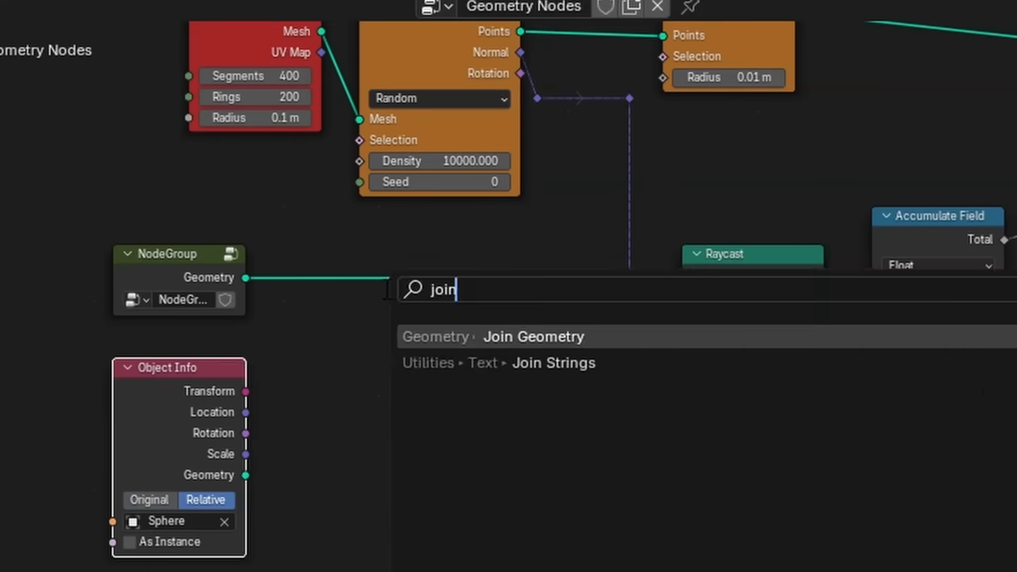
pyautogui.click(533, 337)
pyautogui.write('st')
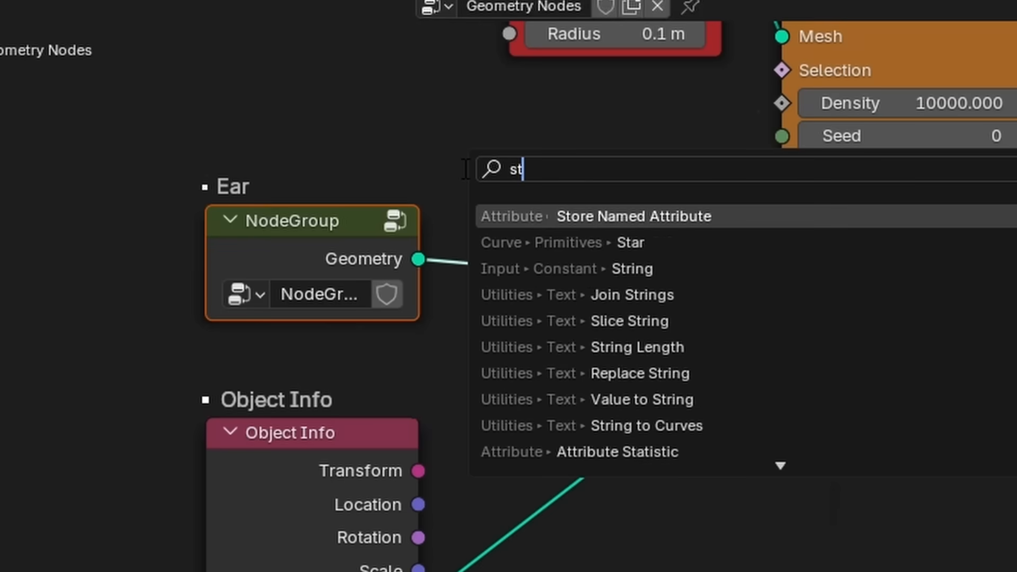
pyautogui.click(633, 216)
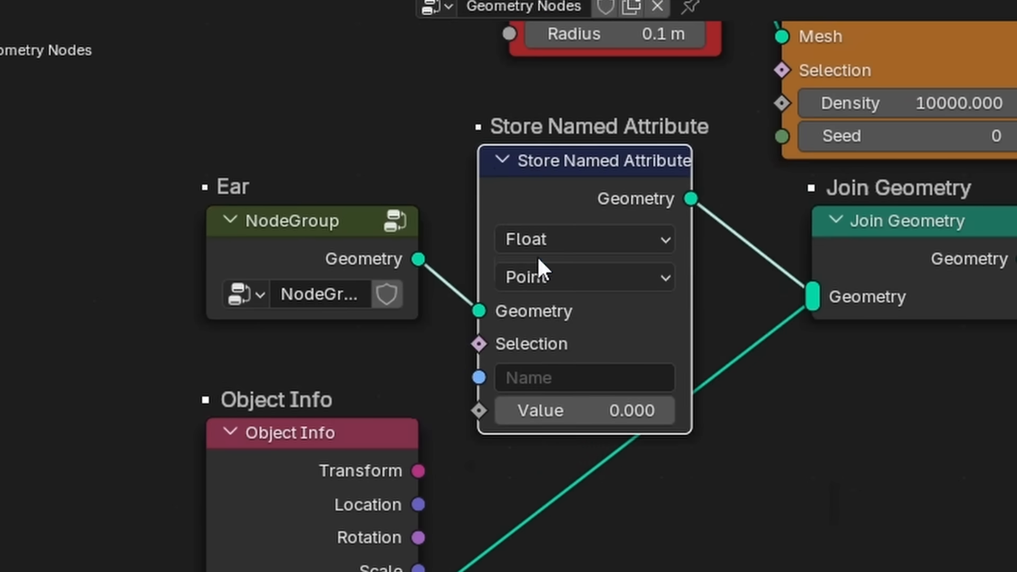
pyautogui.click(584, 239)
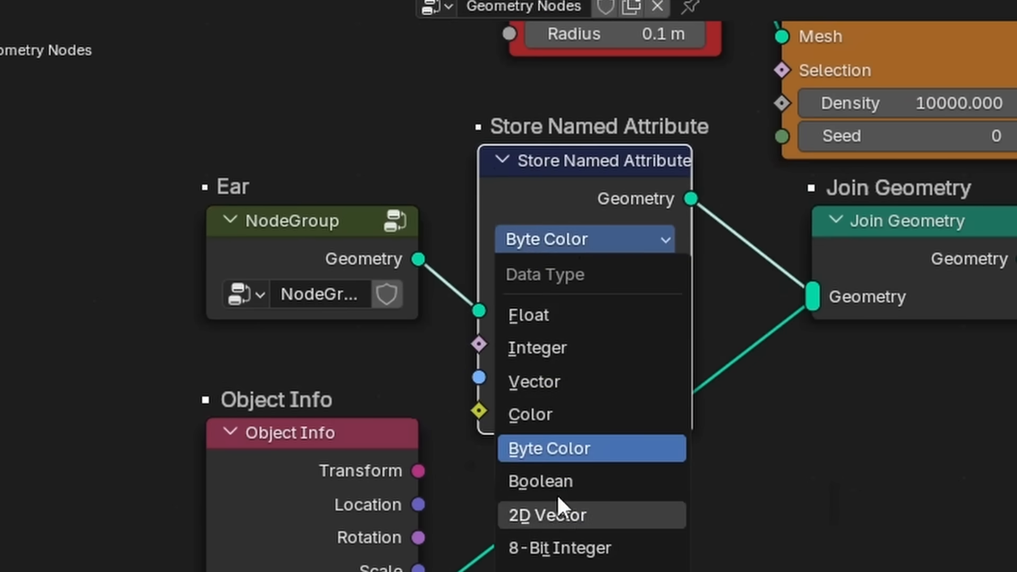
pyautogui.click(540, 481)
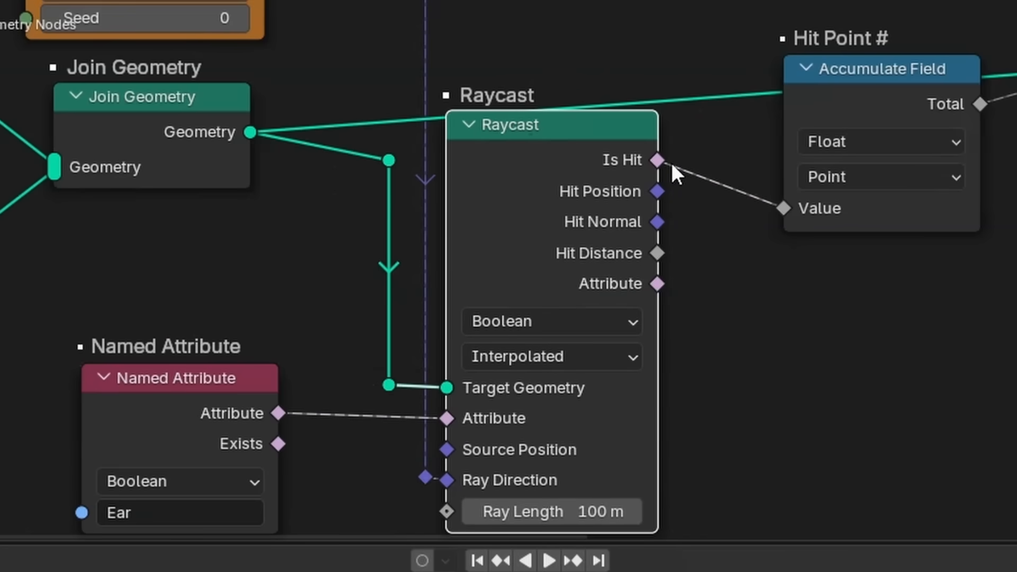
pyautogui.moveTo(658, 284)
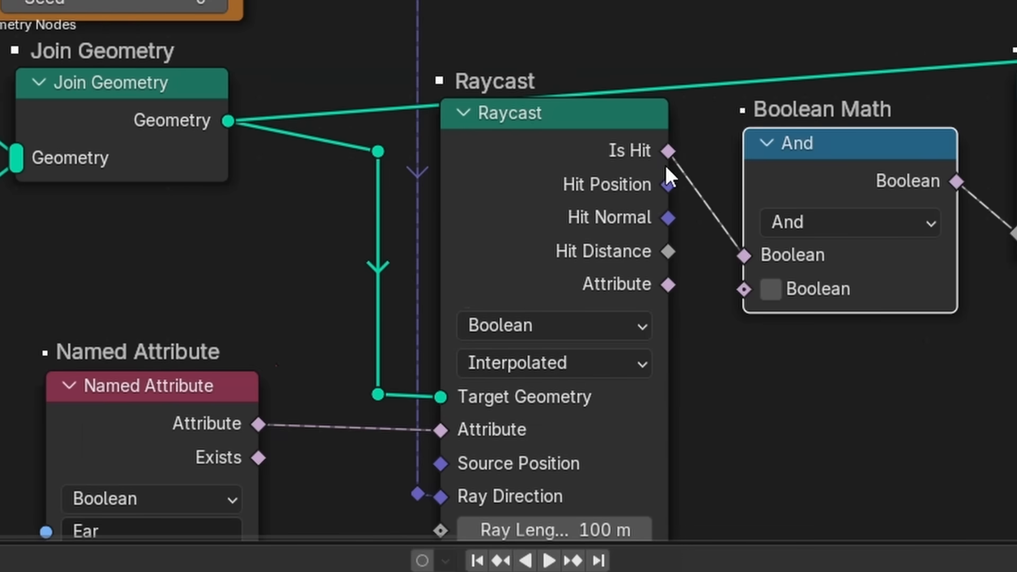
# Scroll the node editor to place the And boolean node between Raycast hit and the counter.
pyautogui.scroll(-3)
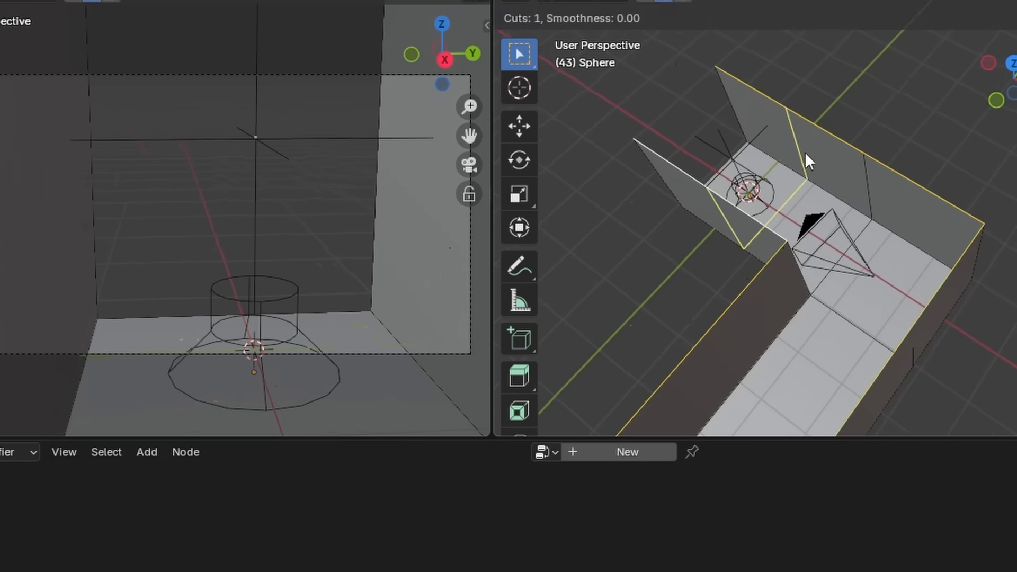
# Confirm the loop cut across the corridor wall.
pyautogui.click(759, 175)
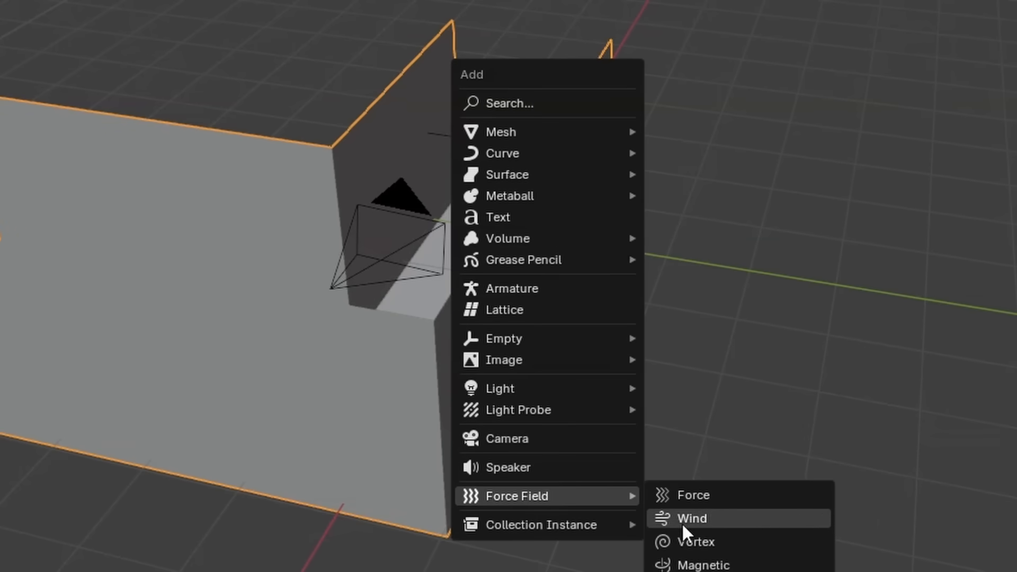
# Add a Wind force field and a second UV sphere mesh to the scene.
pyautogui.click(692, 519)
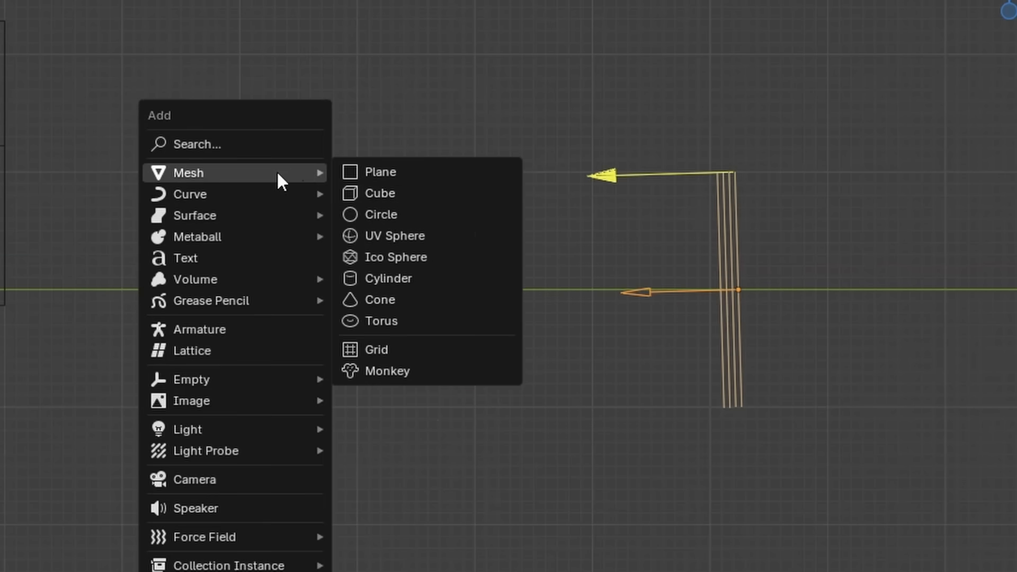
pyautogui.click(394, 235)
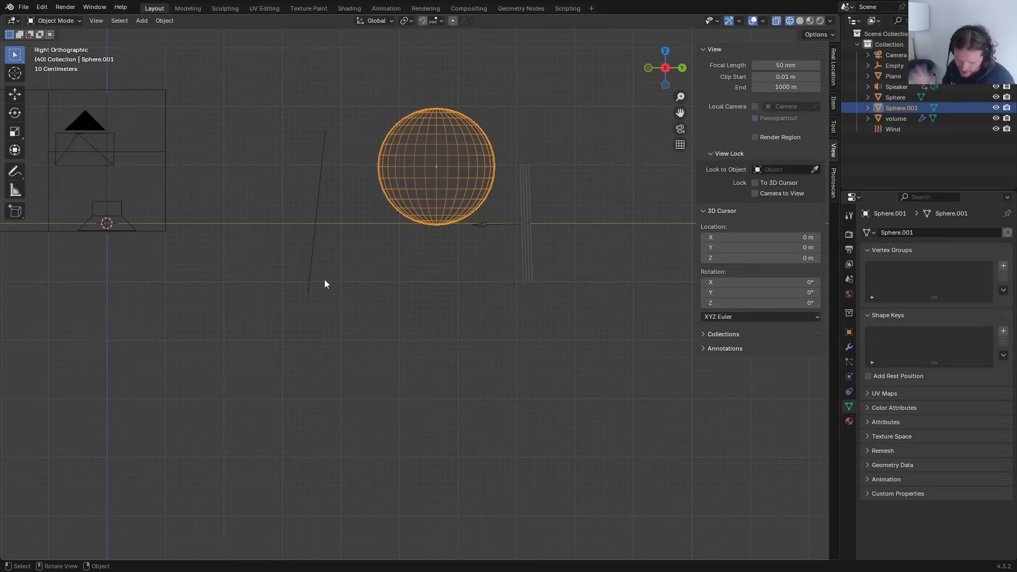
pyautogui.moveTo(83, 137)
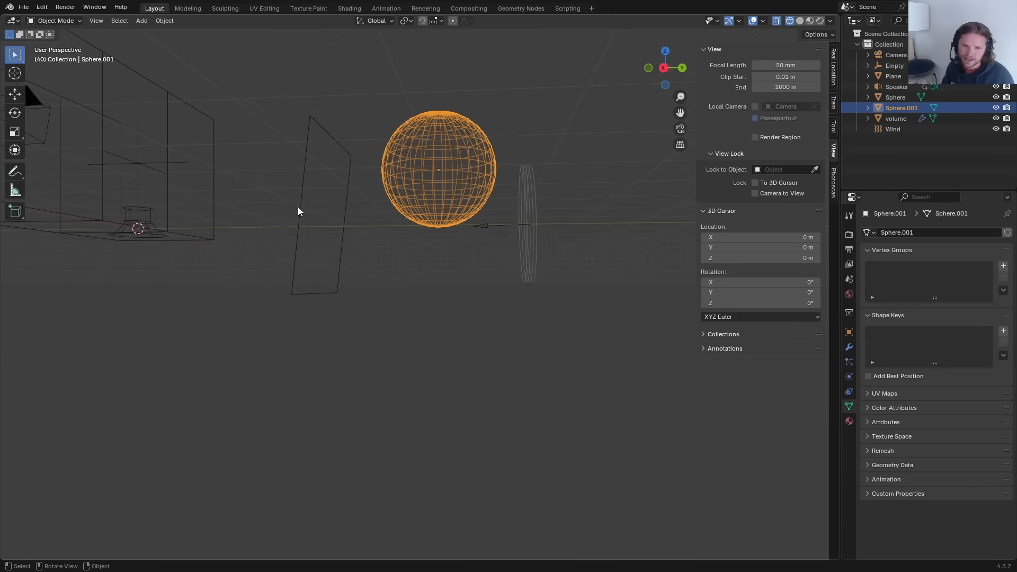
pyautogui.click(318, 195)
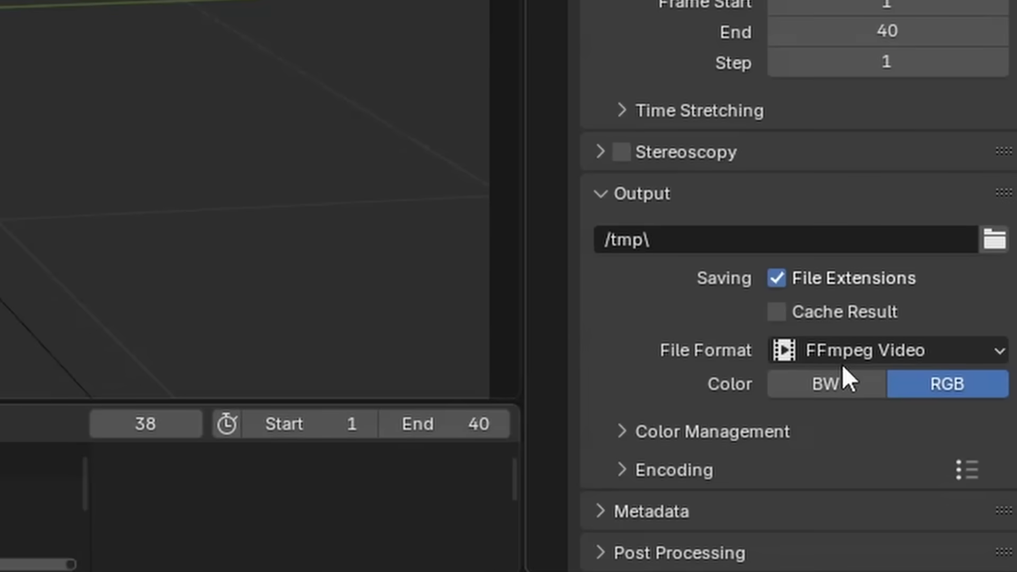
# Set the FFmpeg output's audio codec to MP3 so the render includes sound.
pyautogui.scroll(-3)
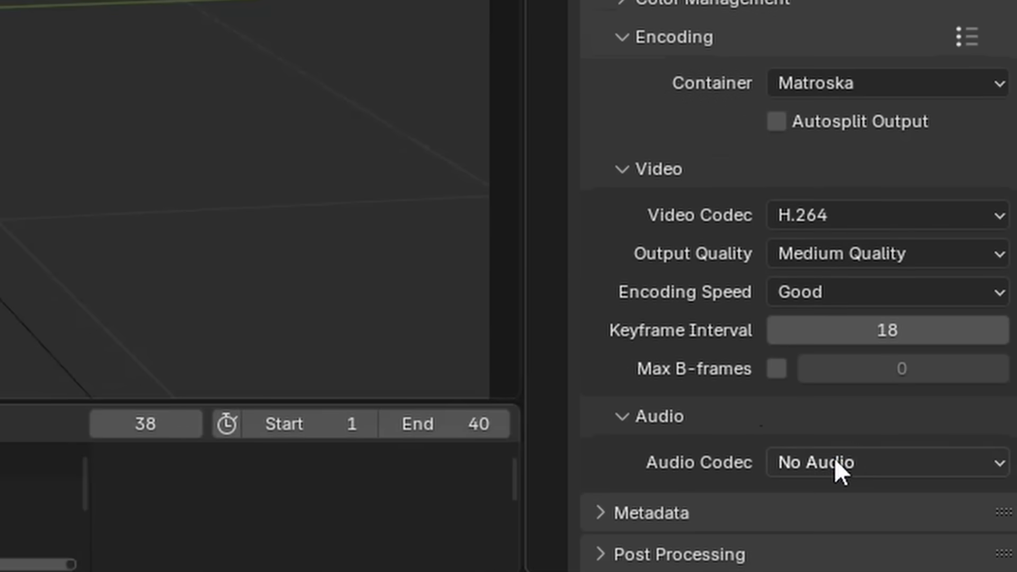
pyautogui.click(883, 464)
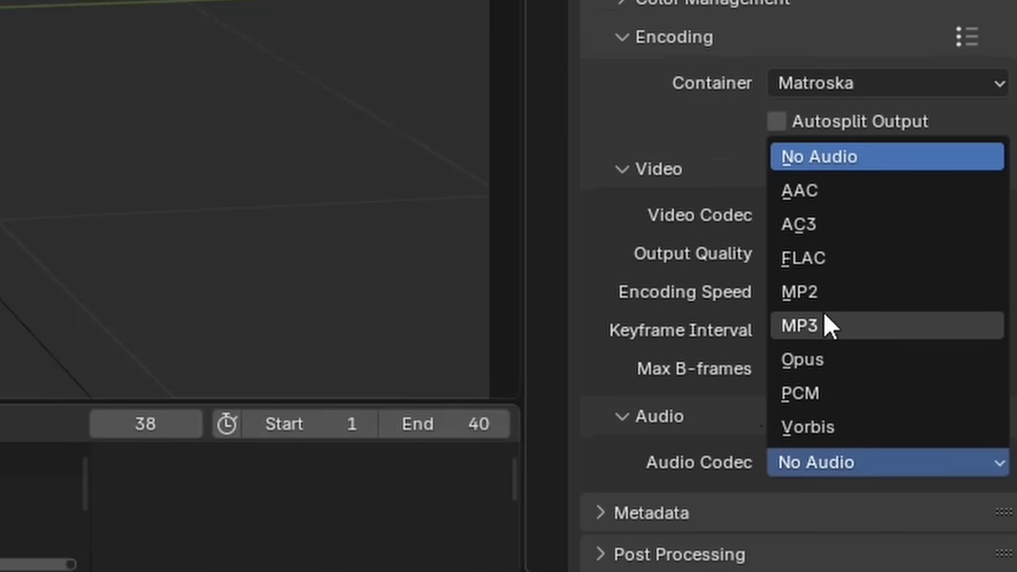
pyautogui.click(800, 325)
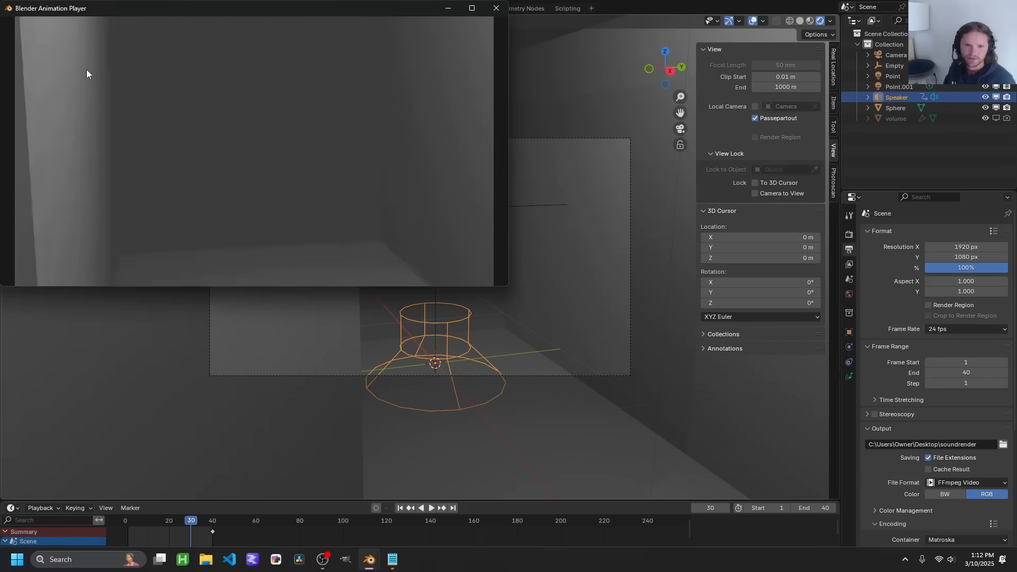
# Close the Blender Animation Player and return to the walled speaker scene.
pyautogui.click(496, 8)
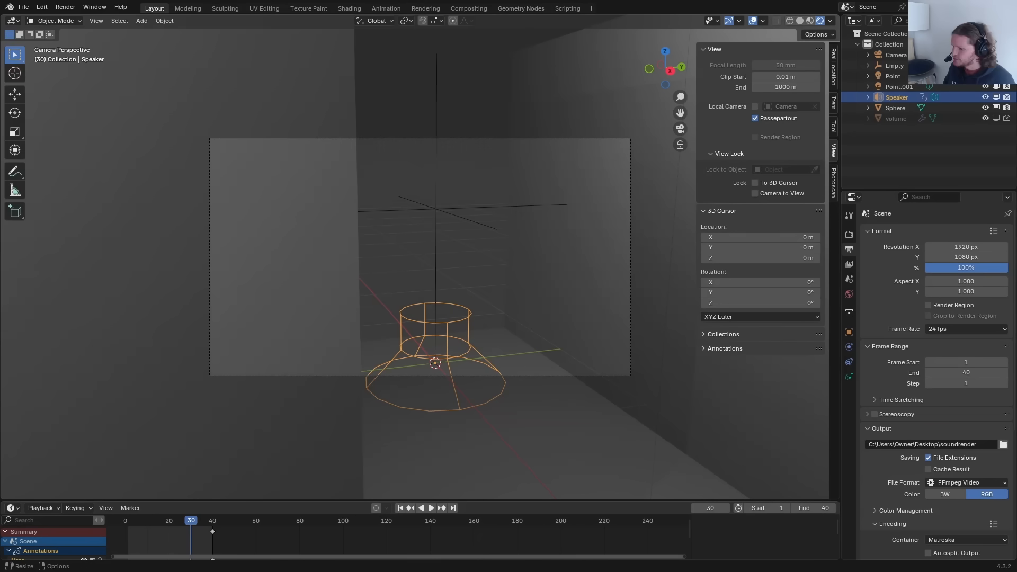